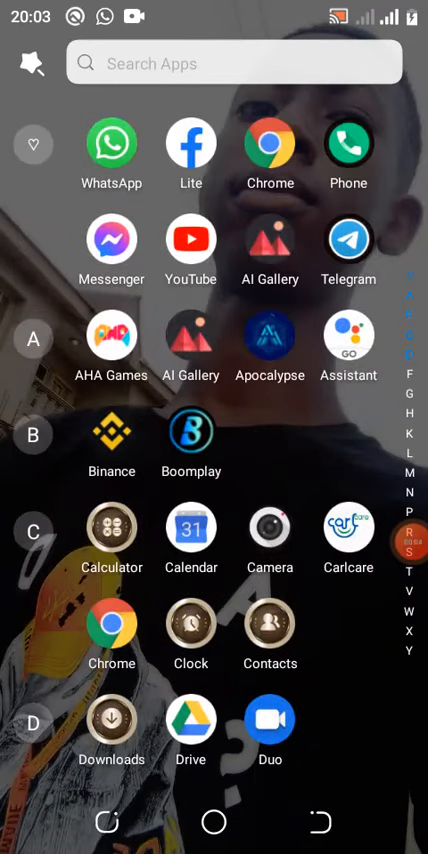
# Scroll the app drawer to the Y section and launch YouTube
pyautogui.scroll(-3)
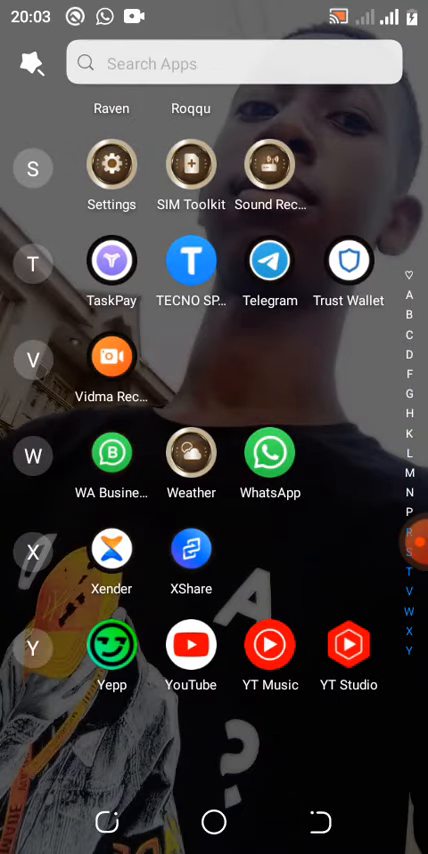
pyautogui.click(190, 644)
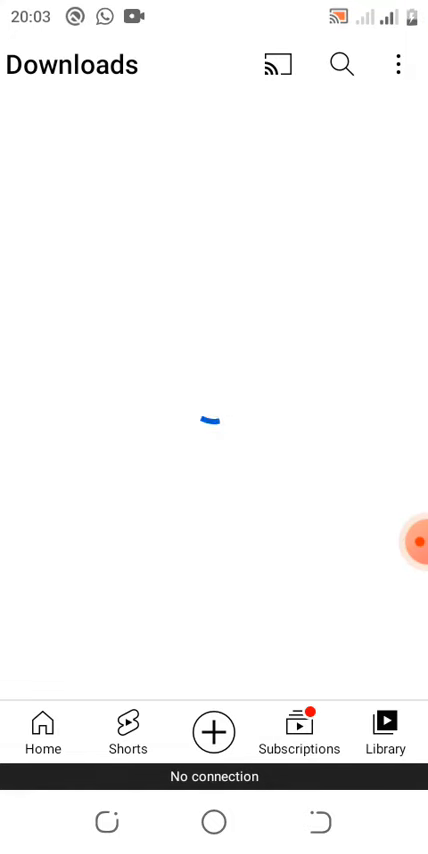
# Wait out the offline Downloads page, then switch to the Home tab's recommendations
pyautogui.click(413, 541)
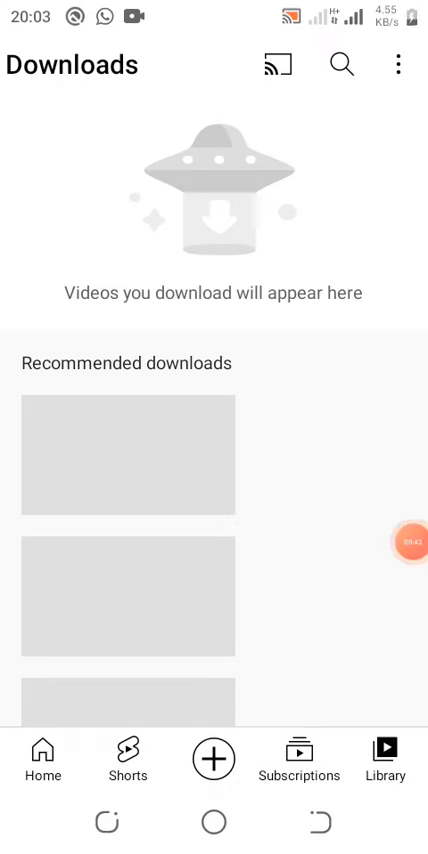
pyautogui.click(42, 762)
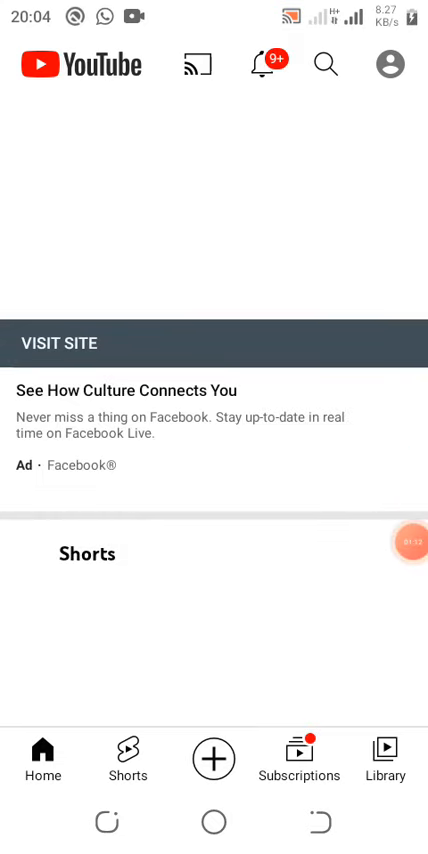
# Scroll the loaded home feed, then bring up the empty YouTube search screen
pyautogui.scroll(-3)
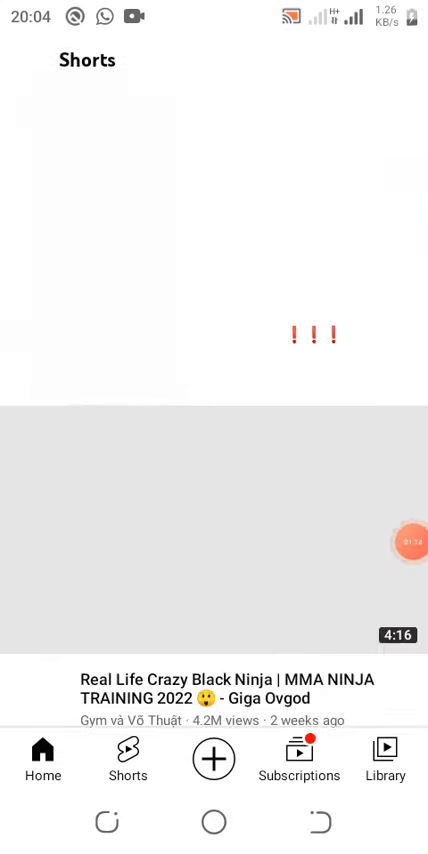
pyautogui.scroll(-3)
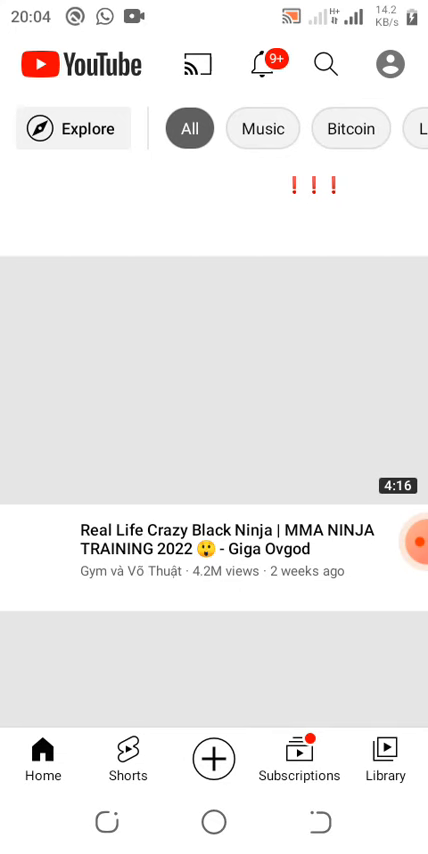
pyautogui.click(322, 63)
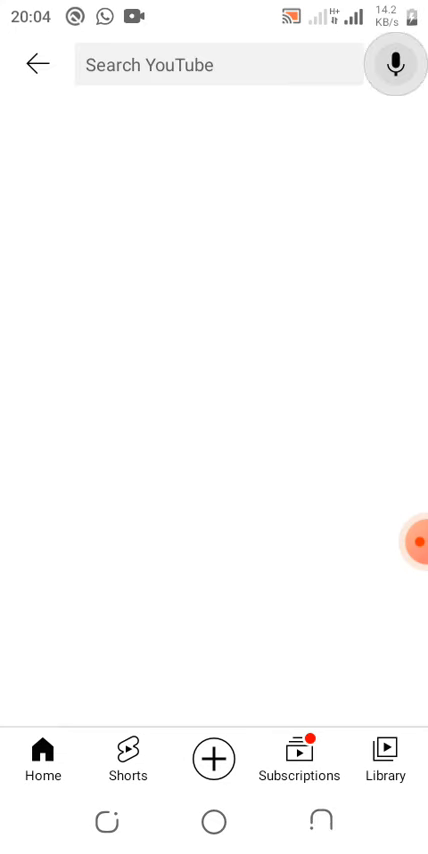
# Attempt voice search, dismiss 'Mic unavailable', return home and scroll past the TRON videos
pyautogui.click(217, 65)
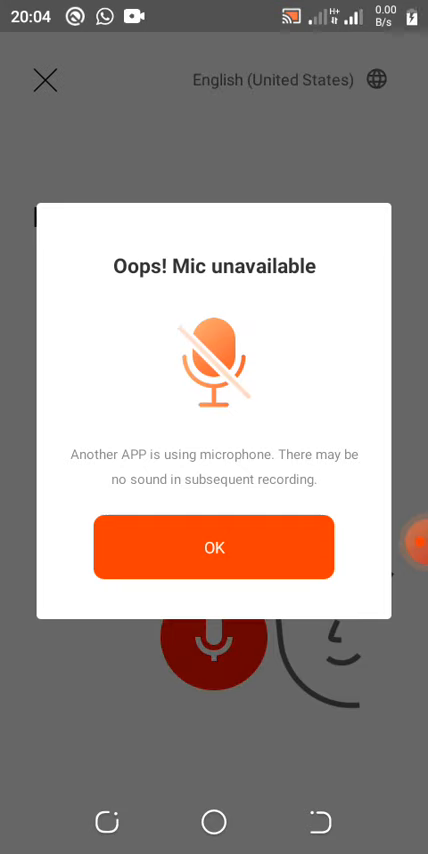
pyautogui.click(214, 548)
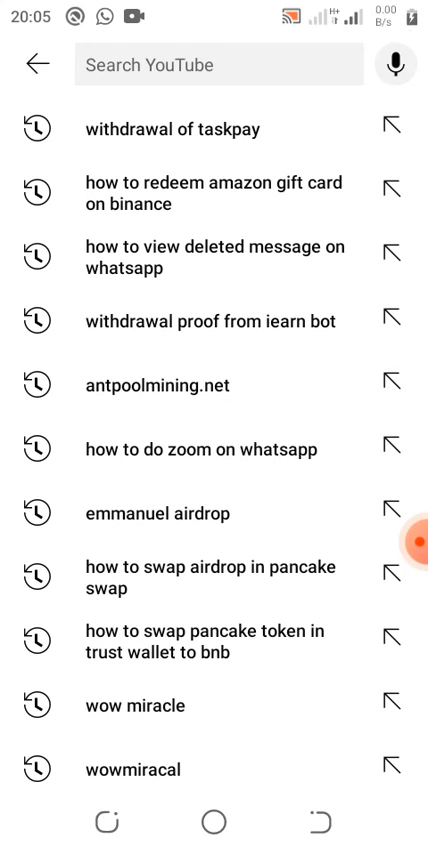
pyautogui.click(36, 64)
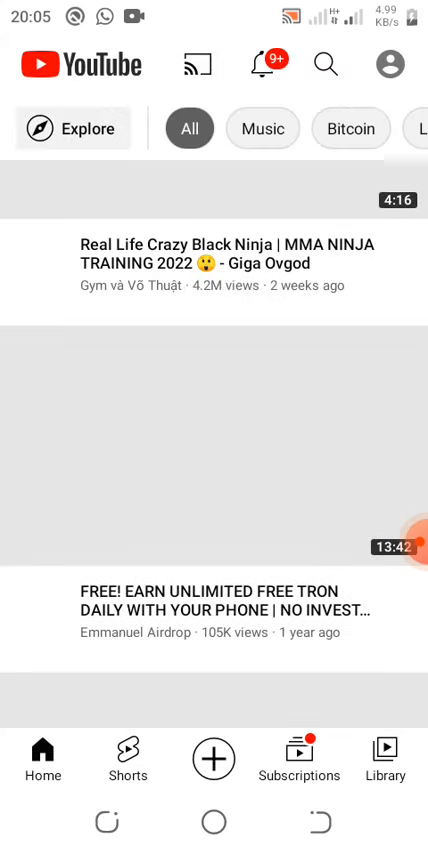
pyautogui.scroll(-3)
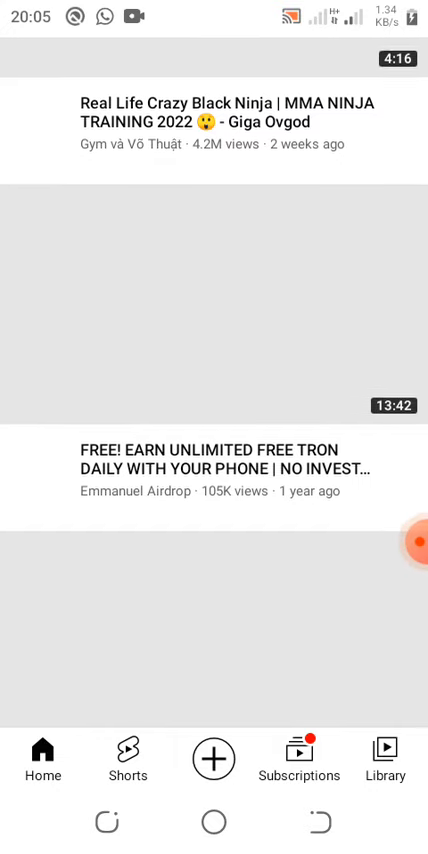
pyautogui.scroll(-3)
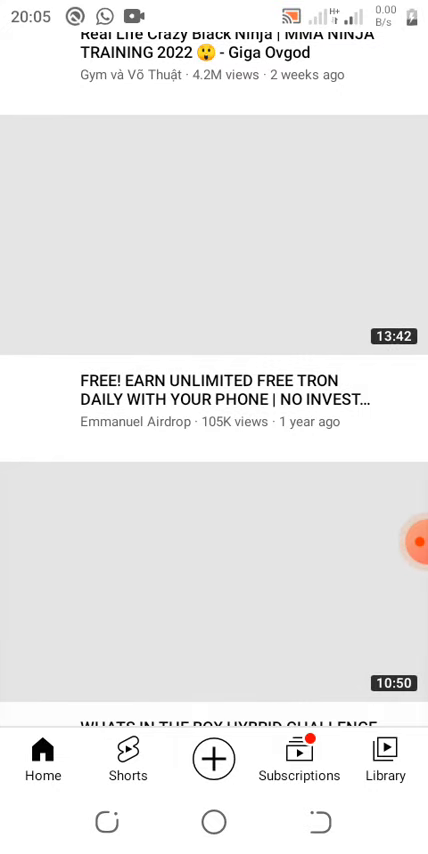